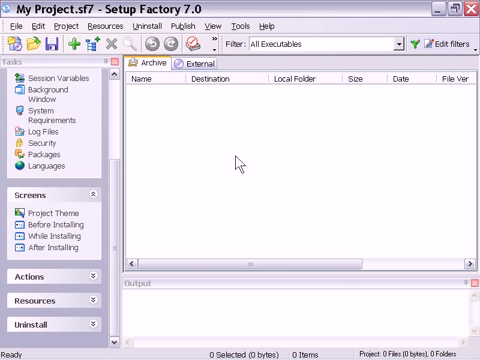
pyautogui.moveTo(40, 213)
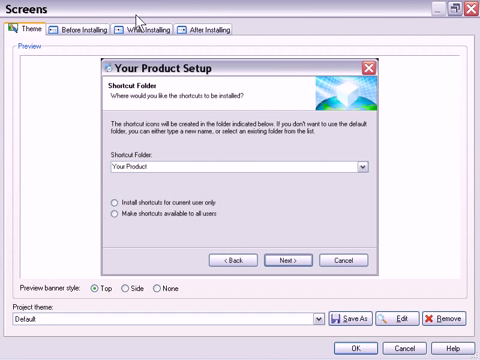
pyautogui.moveTo(266, 207)
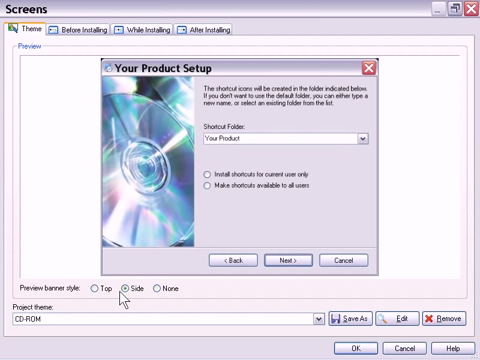
pyautogui.moveTo(330, 295)
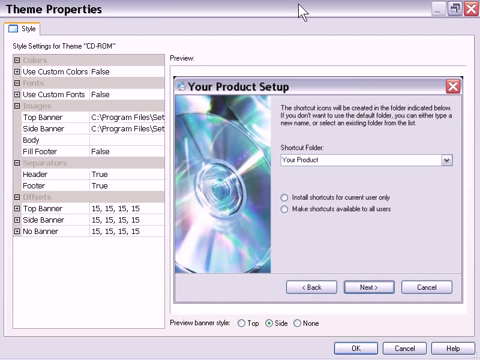
pyautogui.moveTo(298, 12)
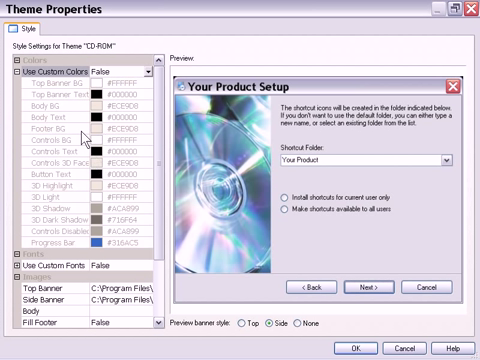
pyautogui.moveTo(65, 227)
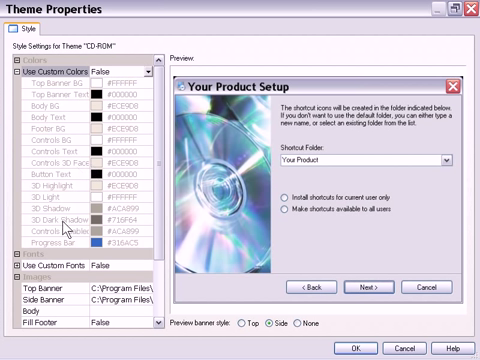
pyautogui.moveTo(101, 225)
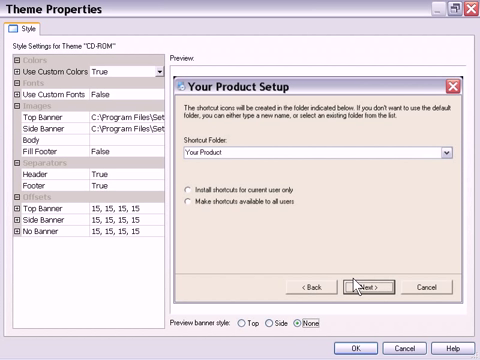
pyautogui.moveTo(314, 317)
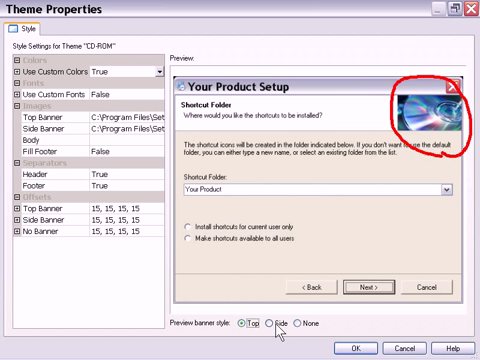
# - Switch the CD-ROM theme preview to the Side banner style
pyautogui.click(271, 327)
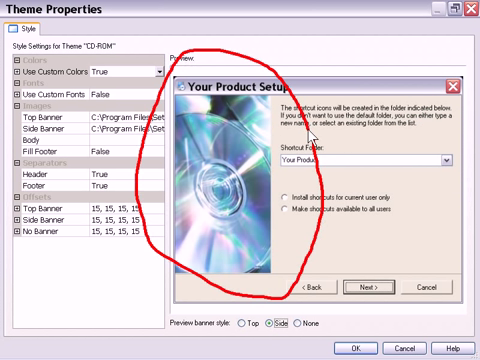
pyautogui.moveTo(294, 235)
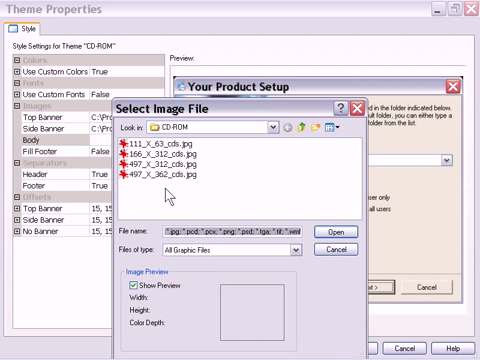
pyautogui.moveTo(210, 197)
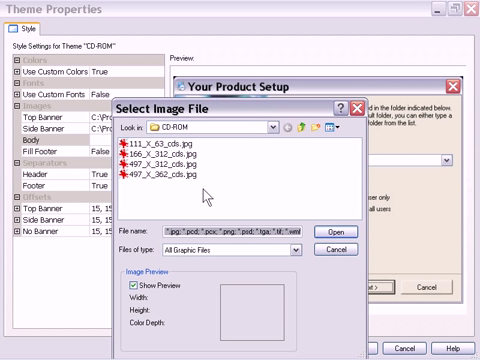
pyautogui.moveTo(208, 195)
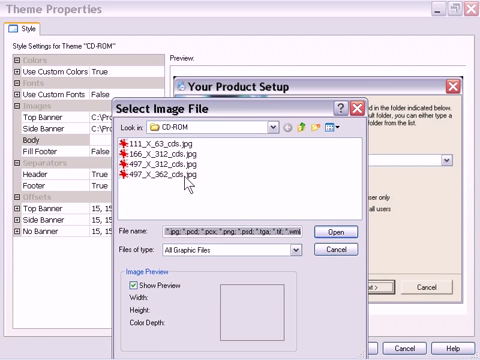
# - Pick 497_X_362_cds.jpg from Select Image File as the body image
pyautogui.doubleClick(175, 178)
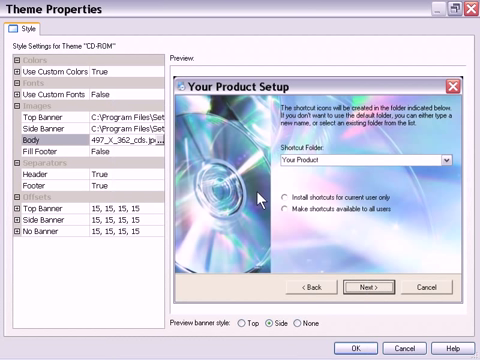
pyautogui.moveTo(307, 231)
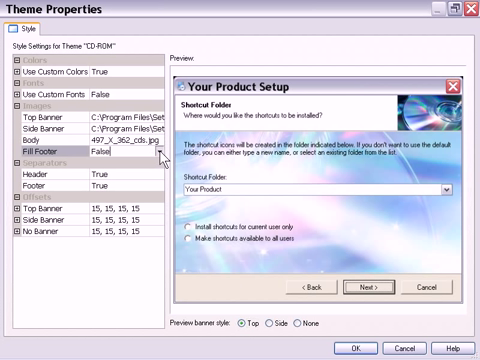
pyautogui.moveTo(425, 290)
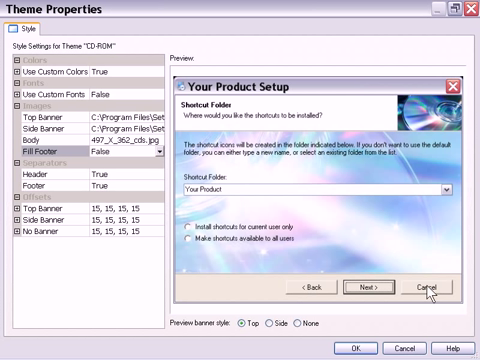
pyautogui.moveTo(290, 290)
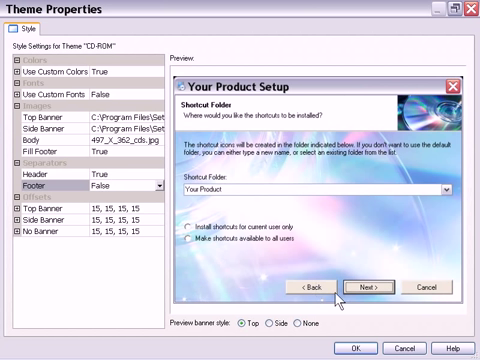
pyautogui.moveTo(270, 325)
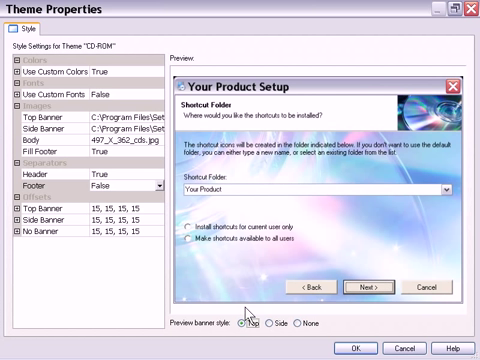
# - Set Fill Footer to True and the Header separator to False, leaving Footer True
pyautogui.click(271, 325)
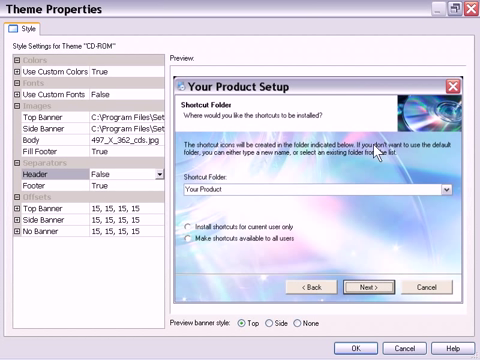
pyautogui.moveTo(442, 130)
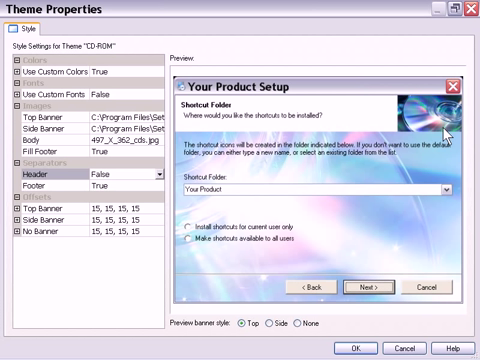
pyautogui.moveTo(287, 152)
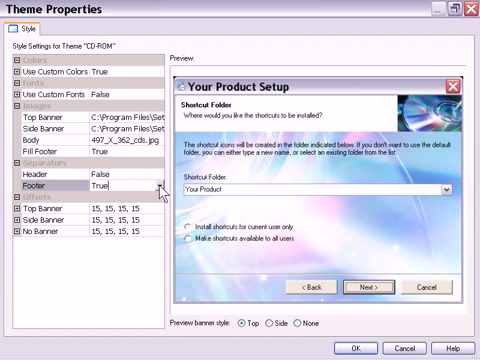
pyautogui.click(95, 184)
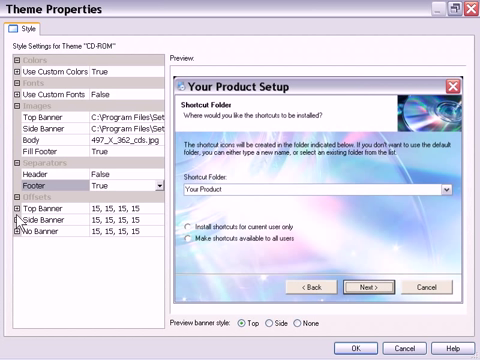
pyautogui.moveTo(15, 218)
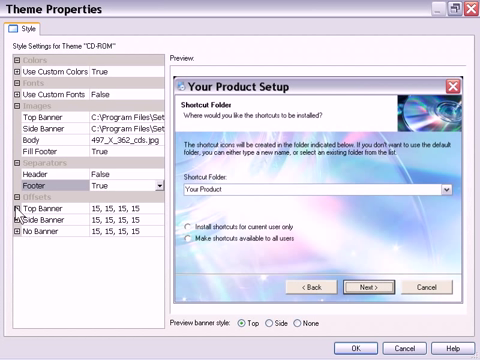
# - Expand Top Banner offsets, try a value of 7, then restore Left and Top to 15
pyautogui.click(11, 210)
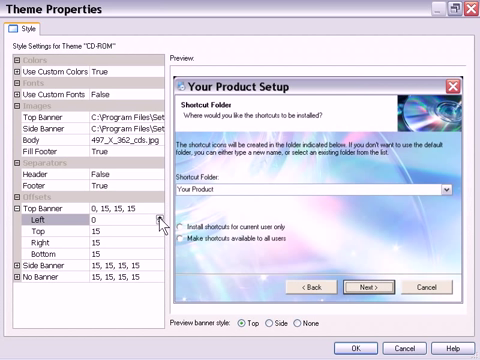
pyautogui.write('7')
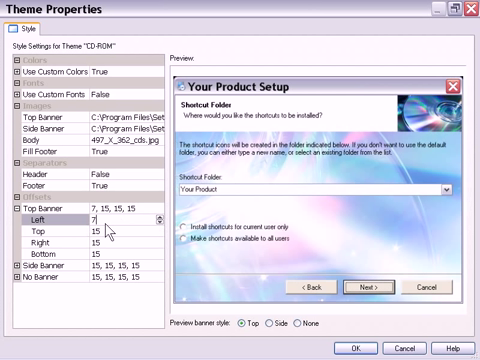
pyautogui.write('15')
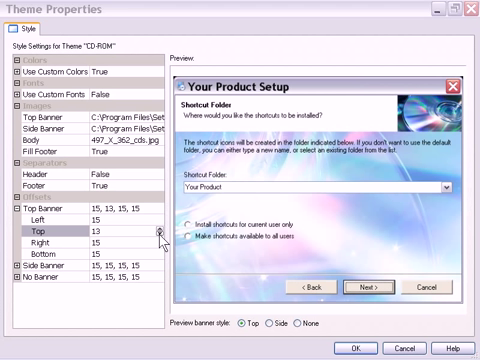
pyautogui.click(152, 213)
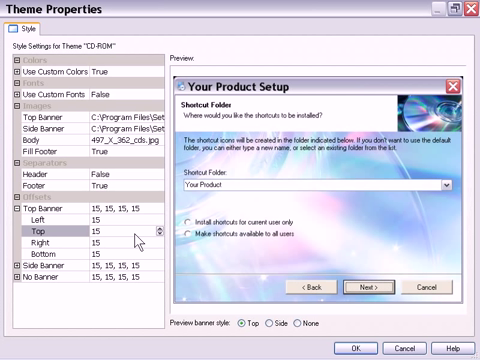
pyautogui.moveTo(133, 237)
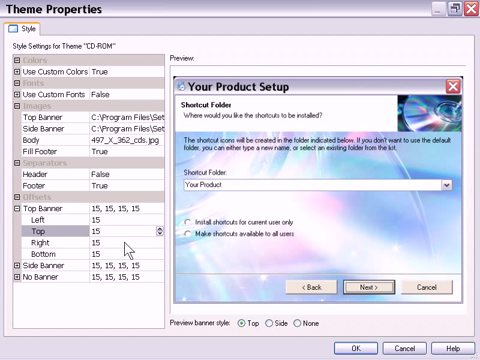
pyautogui.click(40, 242)
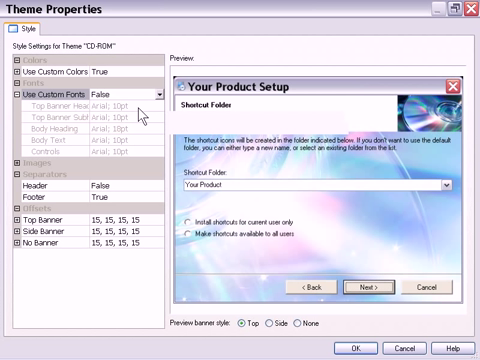
pyautogui.moveTo(145, 113)
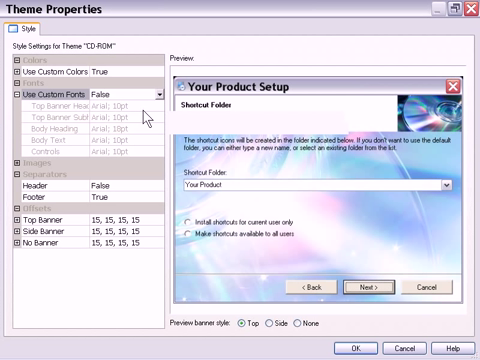